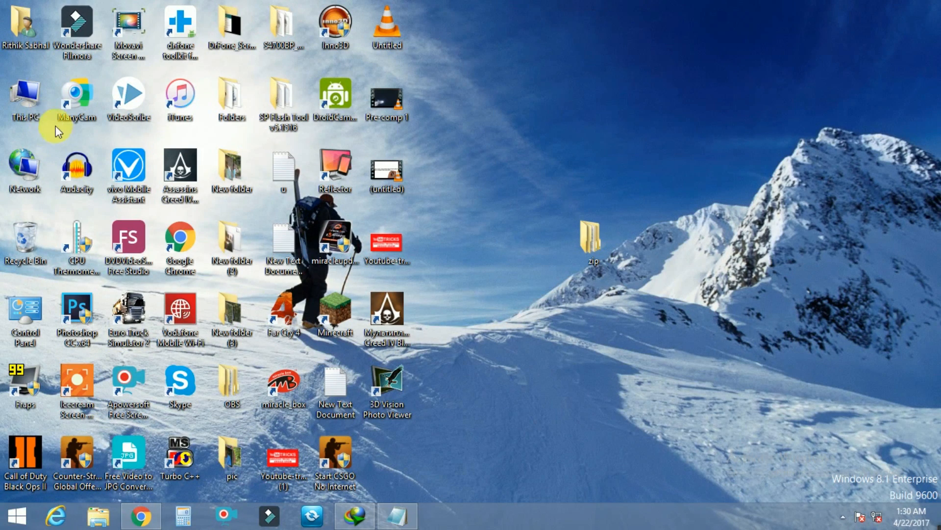
From This PC in File Explorer, launch Computer Management via the Computer ribbon's Manage command.
double_click(24, 91)
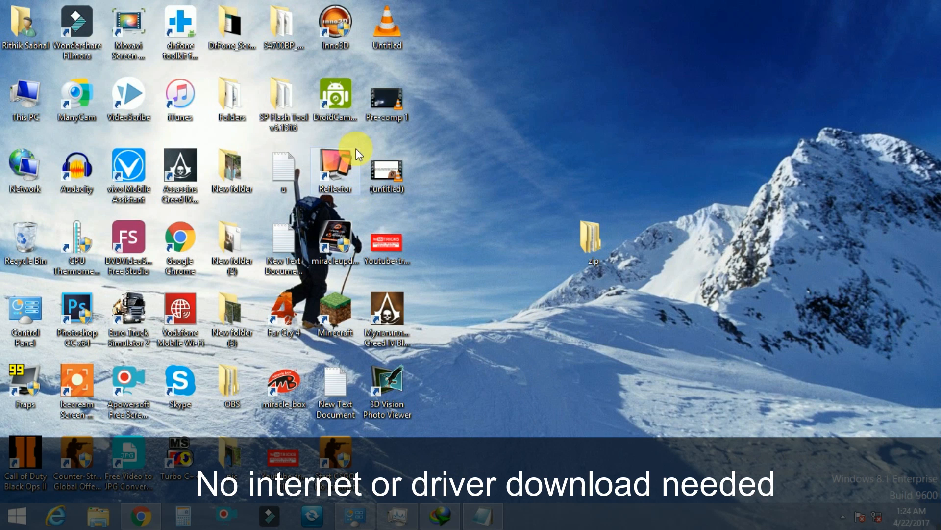
mouse_move(555, 137)
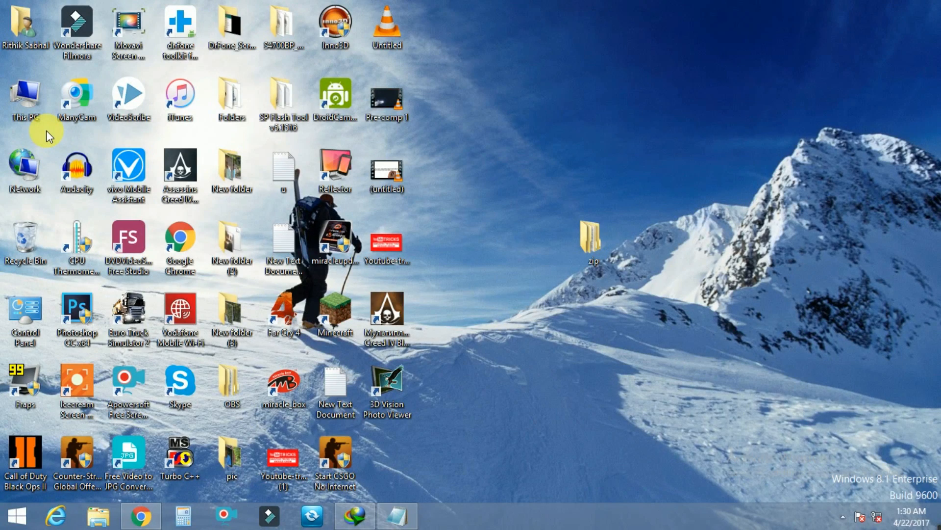
double_click(25, 96)
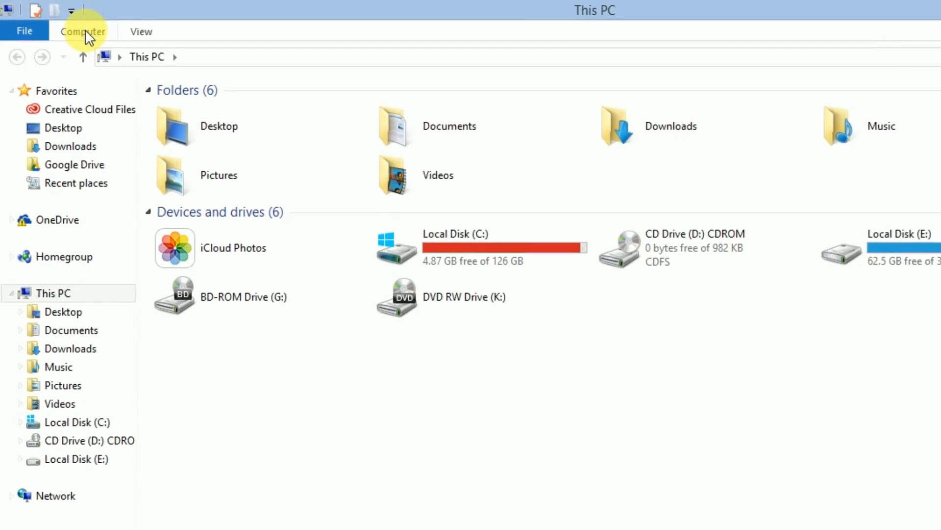
click(82, 31)
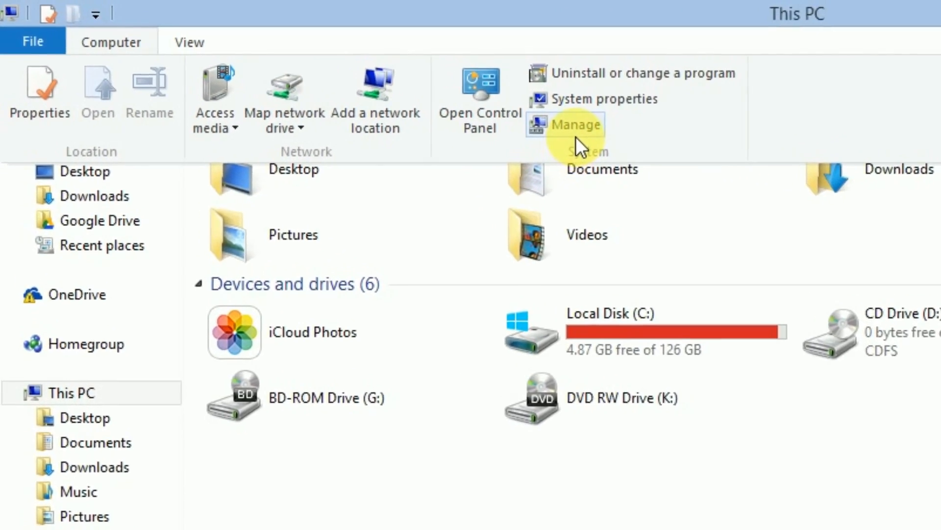
click(575, 125)
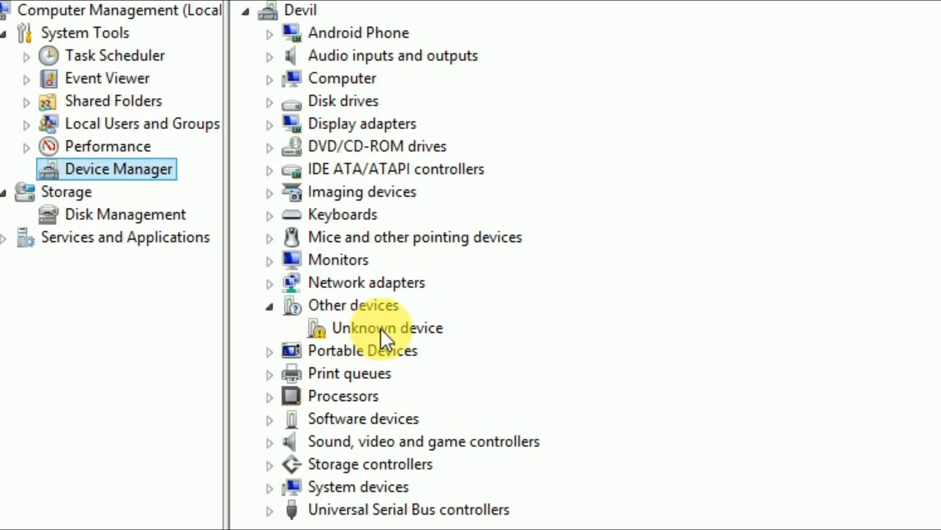
Run an automatic driver search for the Unknown device and dismiss the failed MTP Device install error.
right_click(387, 327)
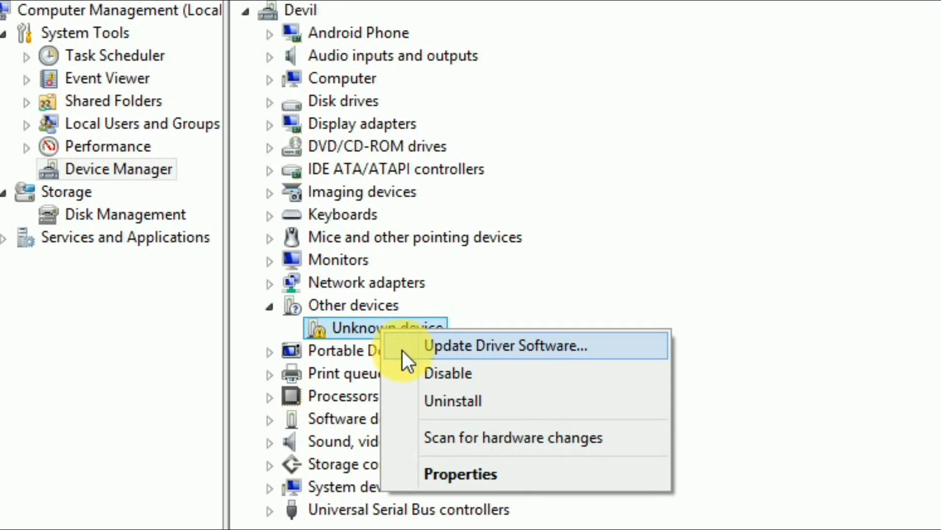
click(506, 345)
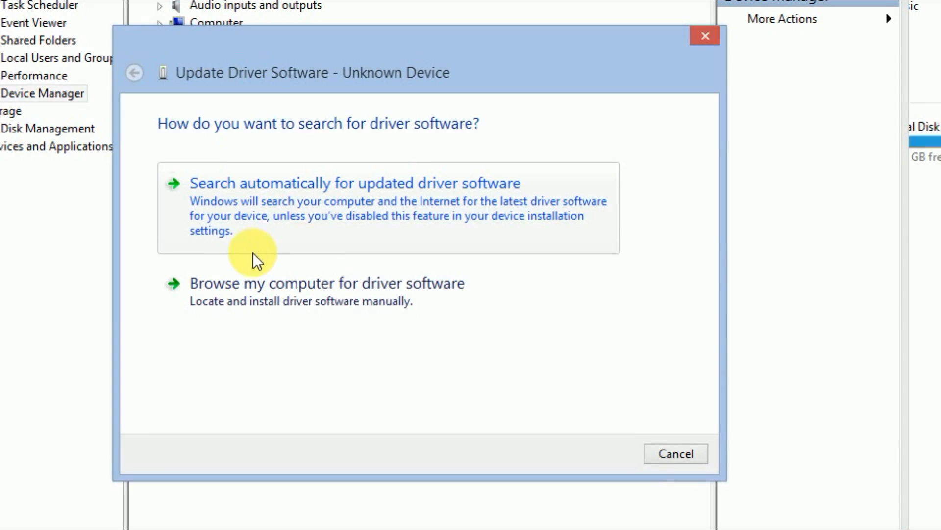
mouse_move(419, 215)
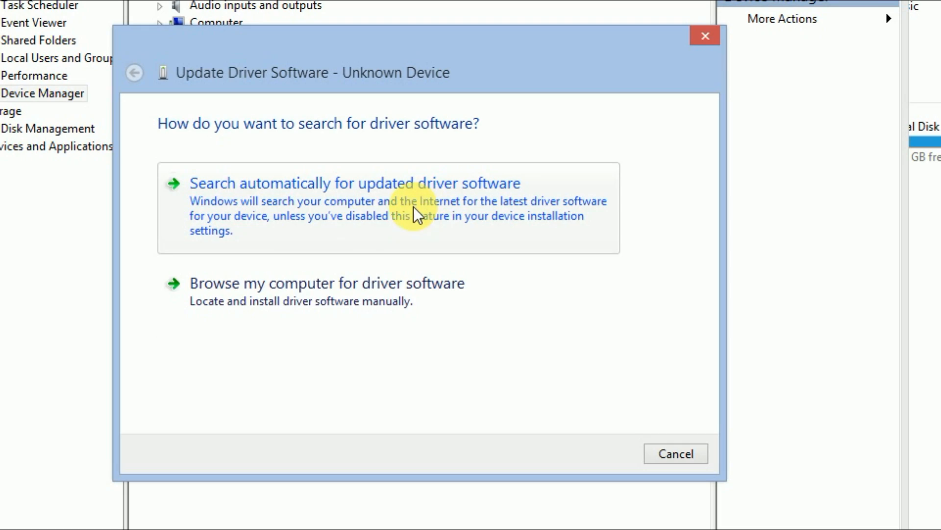
click(355, 183)
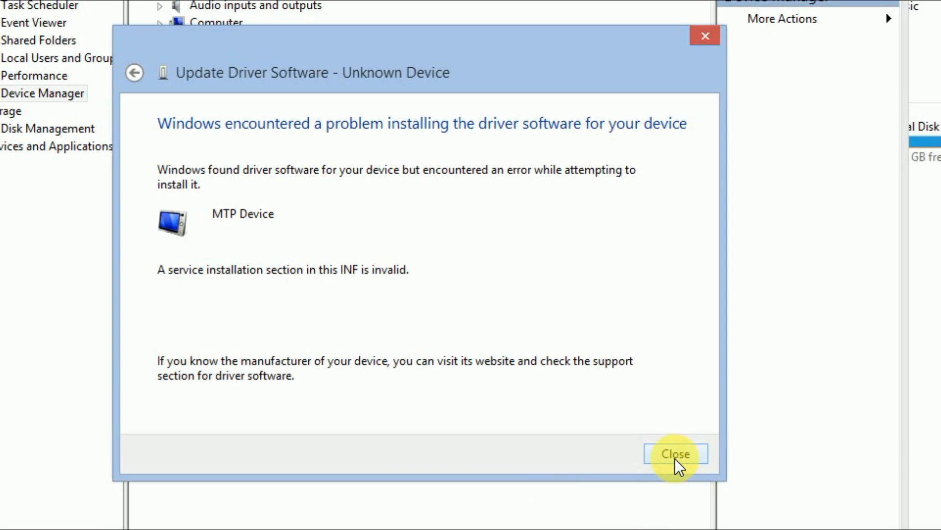
click(676, 453)
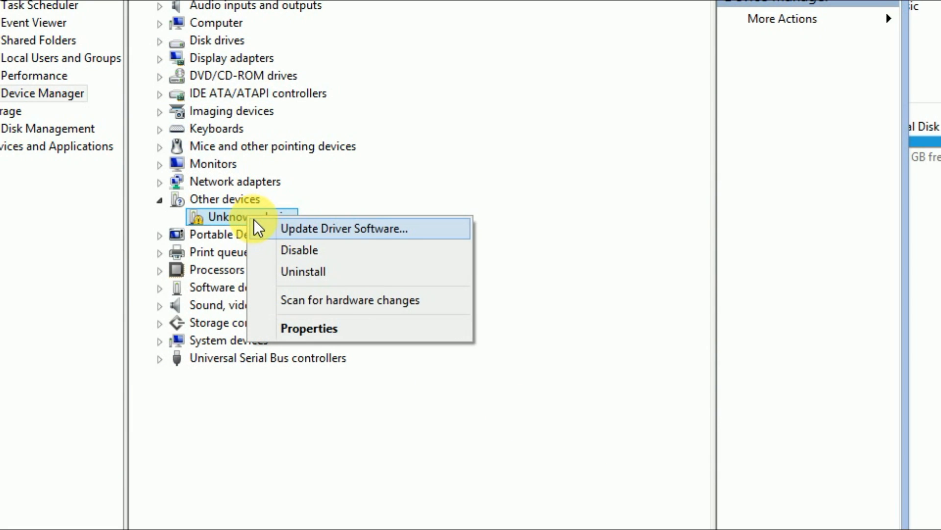
Restart Update Driver Software for the Unknown device and choose Browse my computer for driver software.
click(343, 228)
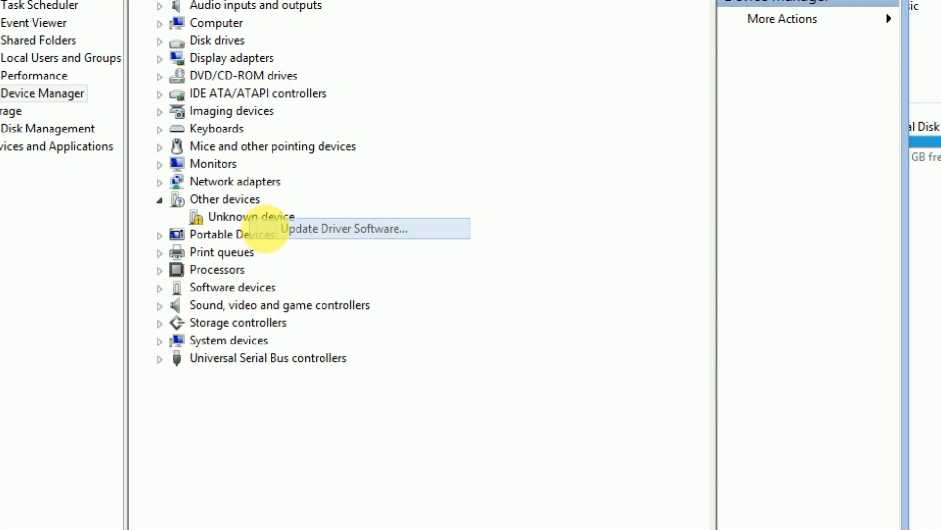
click(345, 228)
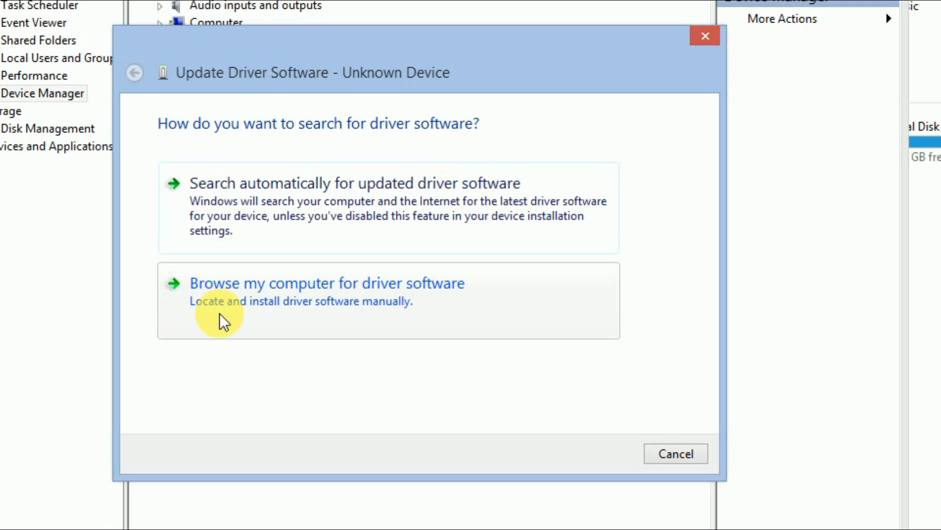
mouse_move(283, 328)
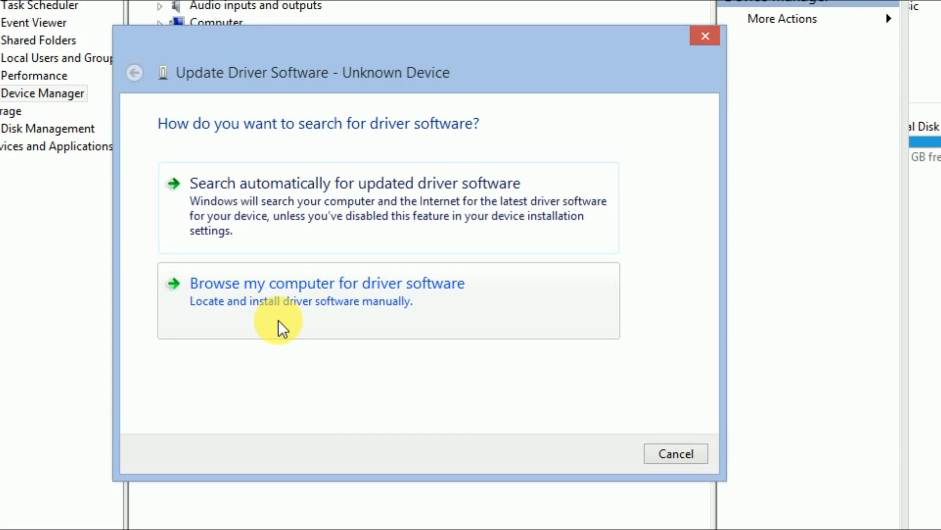
click(325, 283)
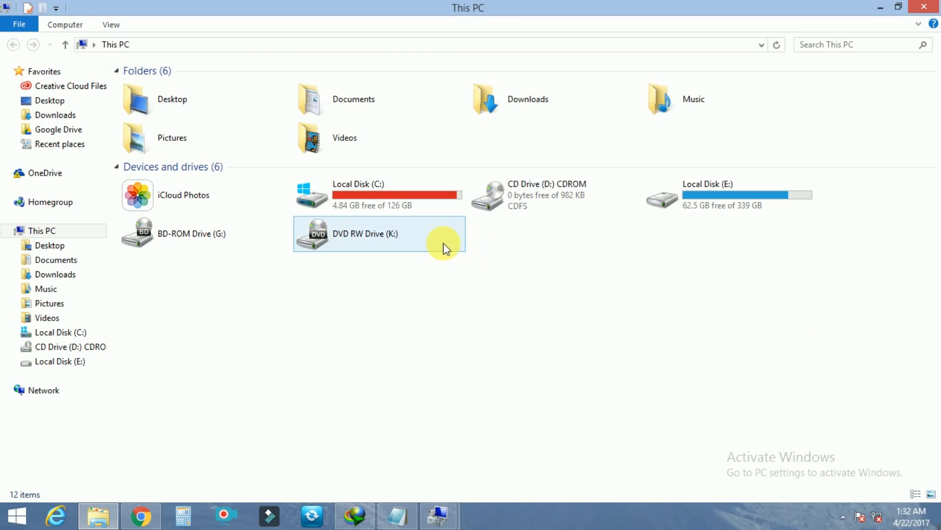
Browse Local Disk (C:) into Windows and locate the Inf folder as the driver source.
click(358, 194)
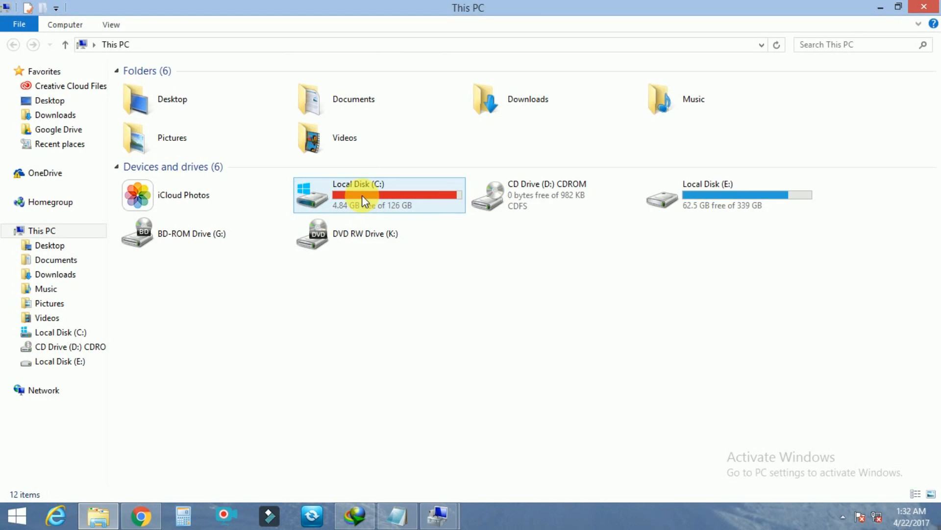
double_click(366, 194)
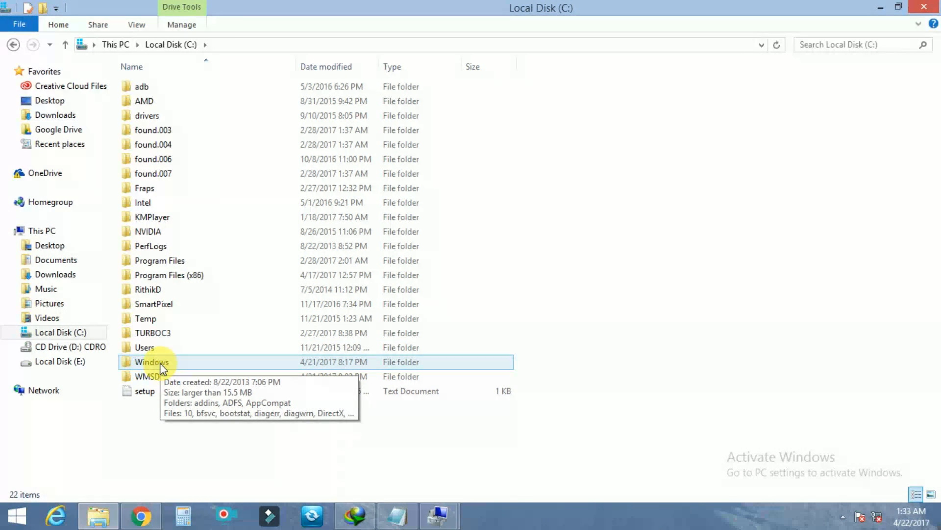
double_click(151, 362)
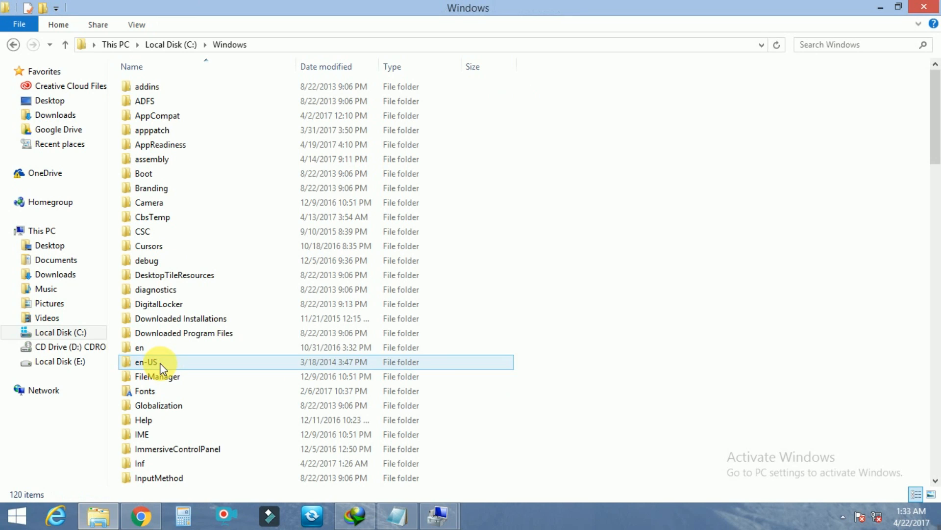
scroll(down, 3)
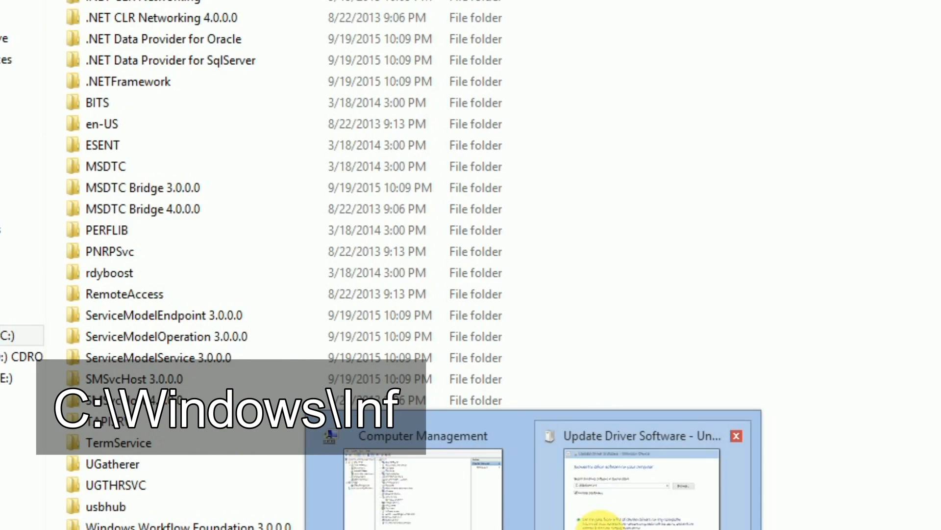
right_click(183, 188)
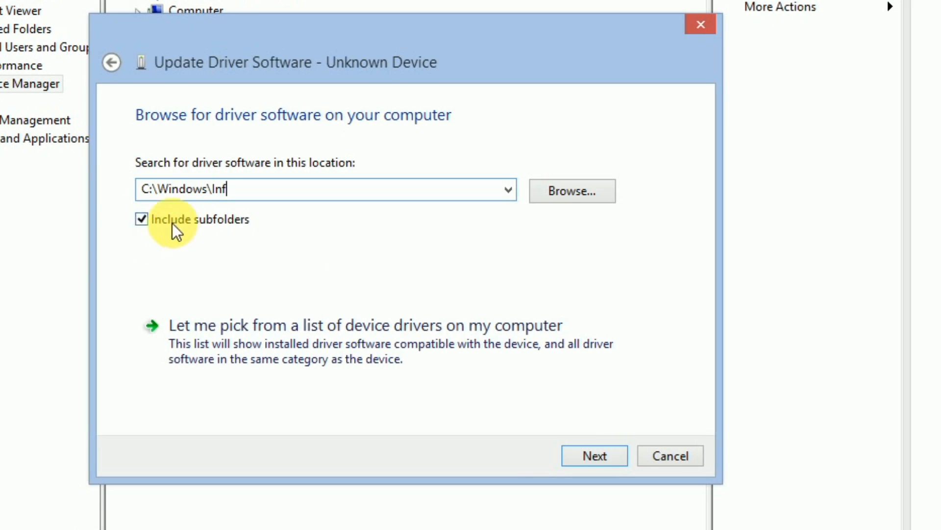
mouse_move(170, 269)
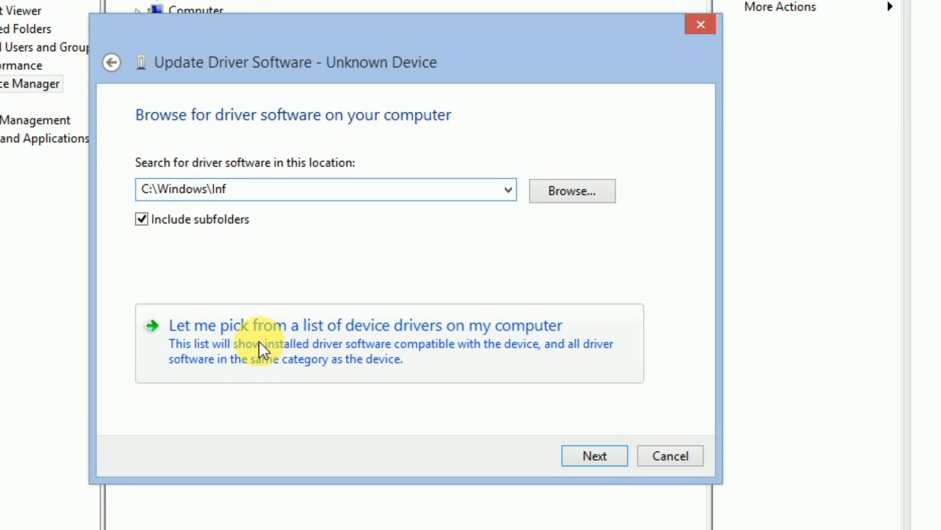
mouse_move(447, 376)
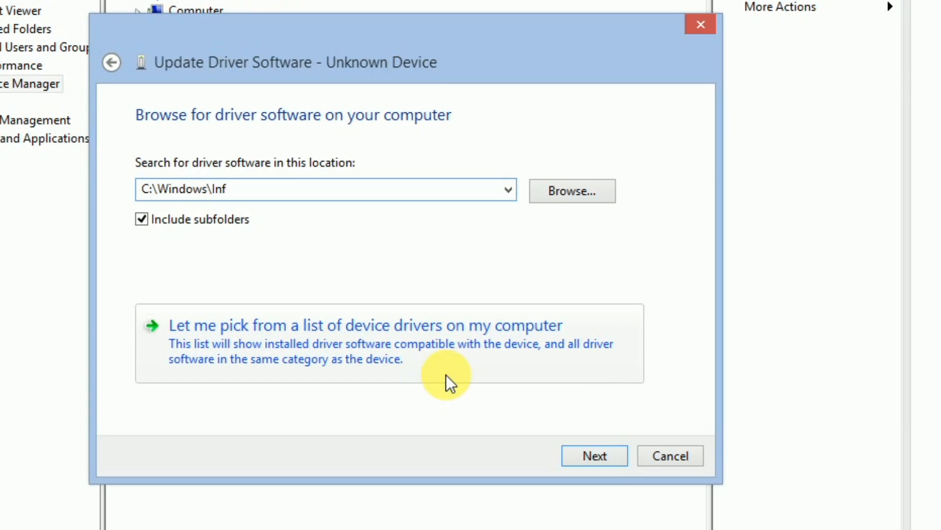
Pick MTP USB Device from the list of drivers on this computer and install it.
click(364, 325)
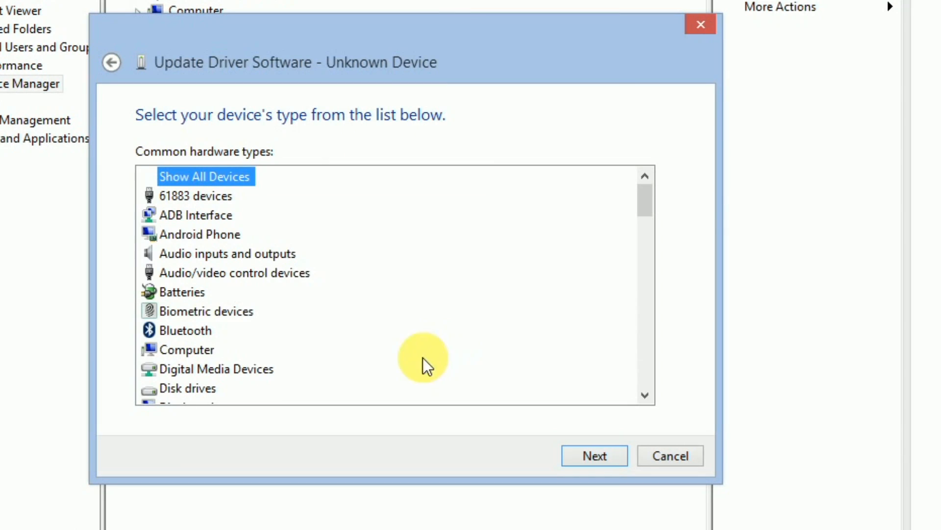
mouse_move(213, 240)
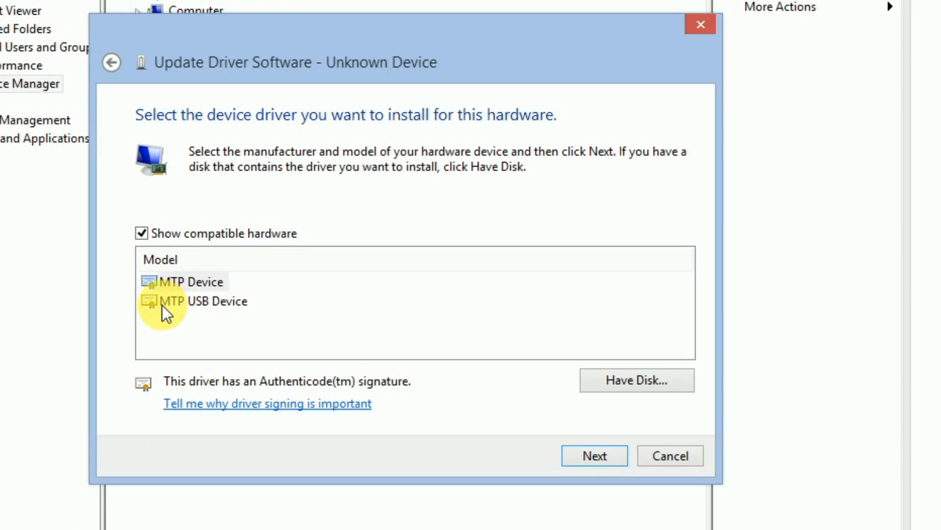
click(198, 301)
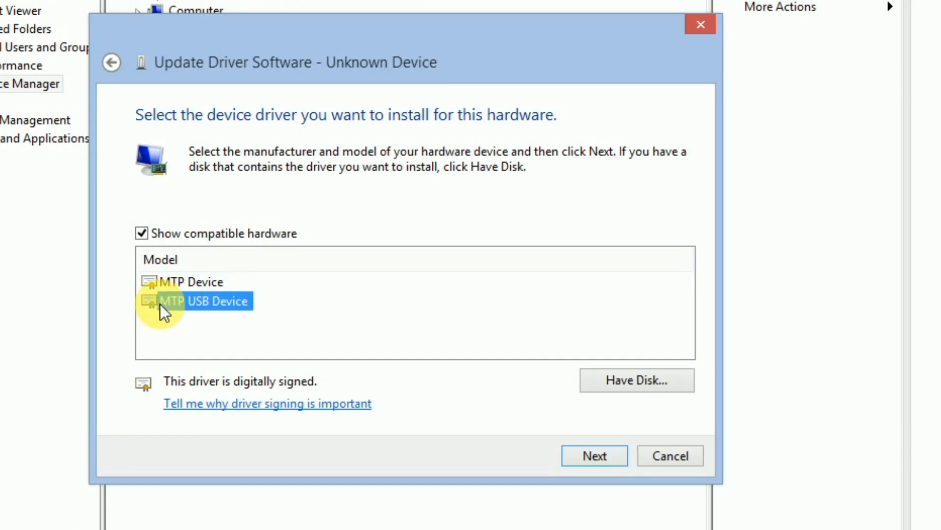
click(593, 455)
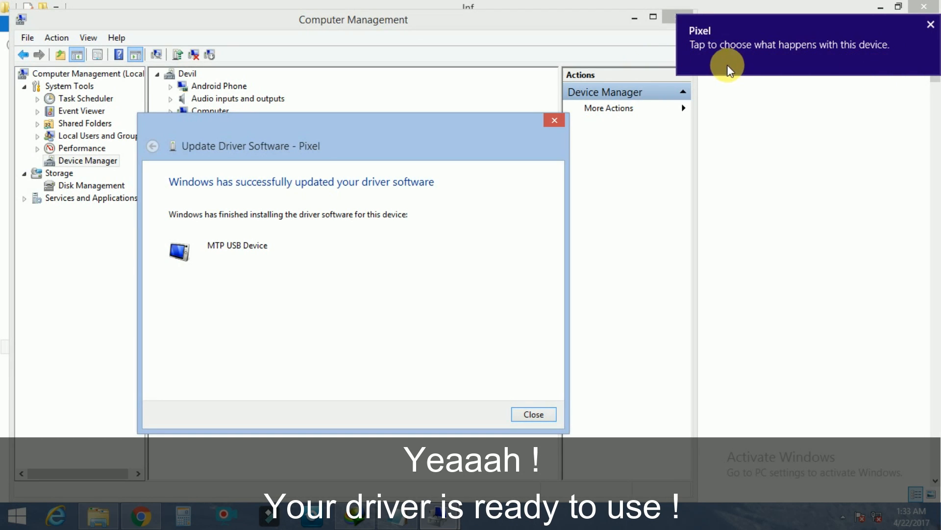
mouse_move(251, 231)
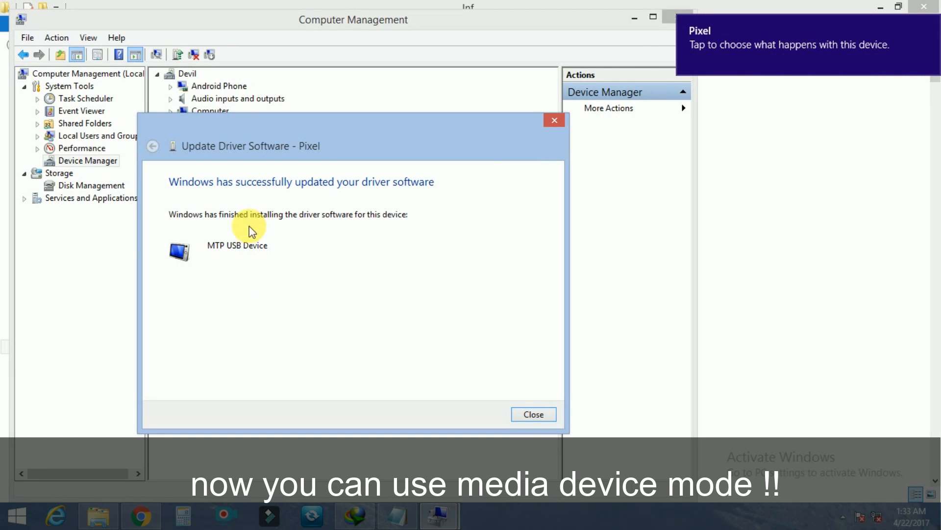
mouse_move(539, 469)
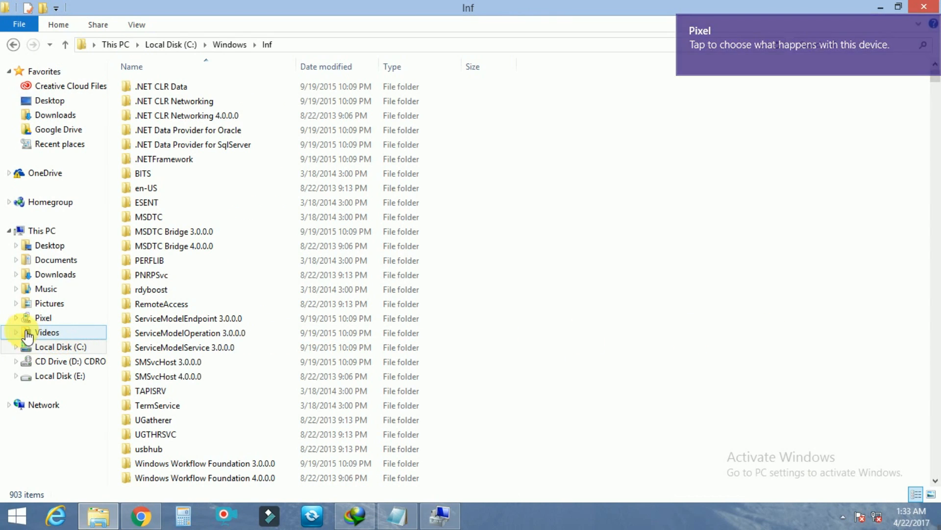
Return to This PC, where the Pixel phone now shows among devices and drives.
click(41, 231)
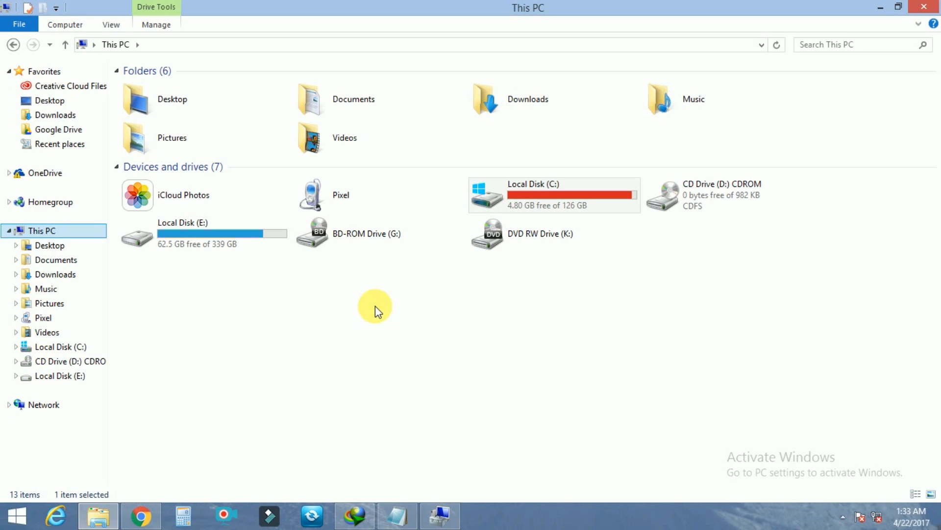